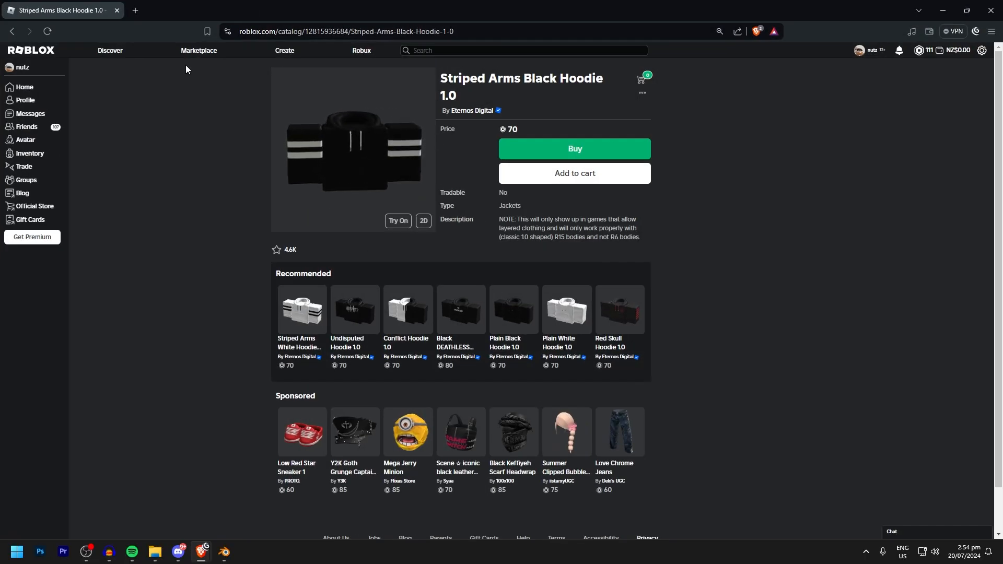
Step: Browse the Marketplace shirt listings from the hoodie's page and follow a link to a rigging tutorial thread
click(198, 50)
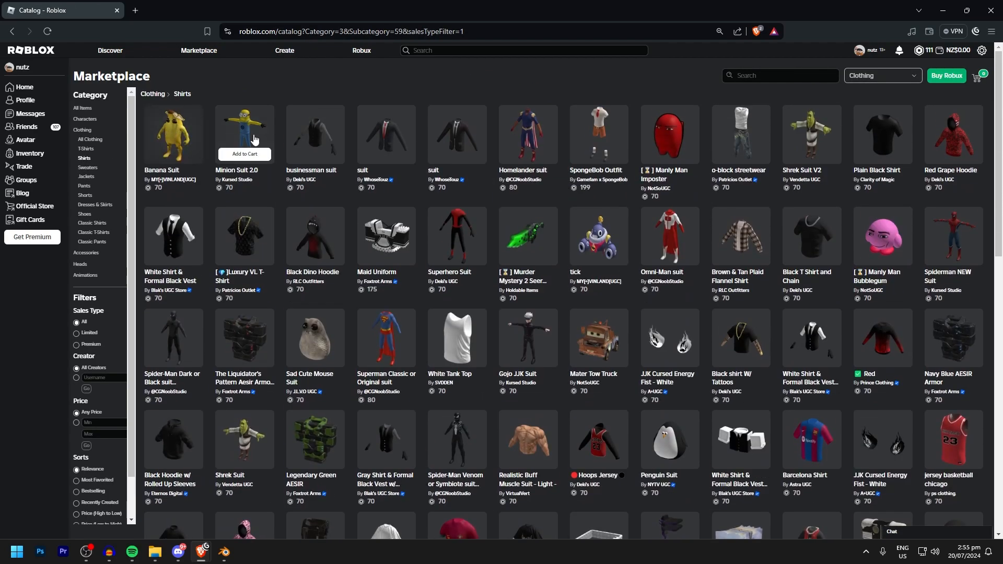
scroll(down, 3)
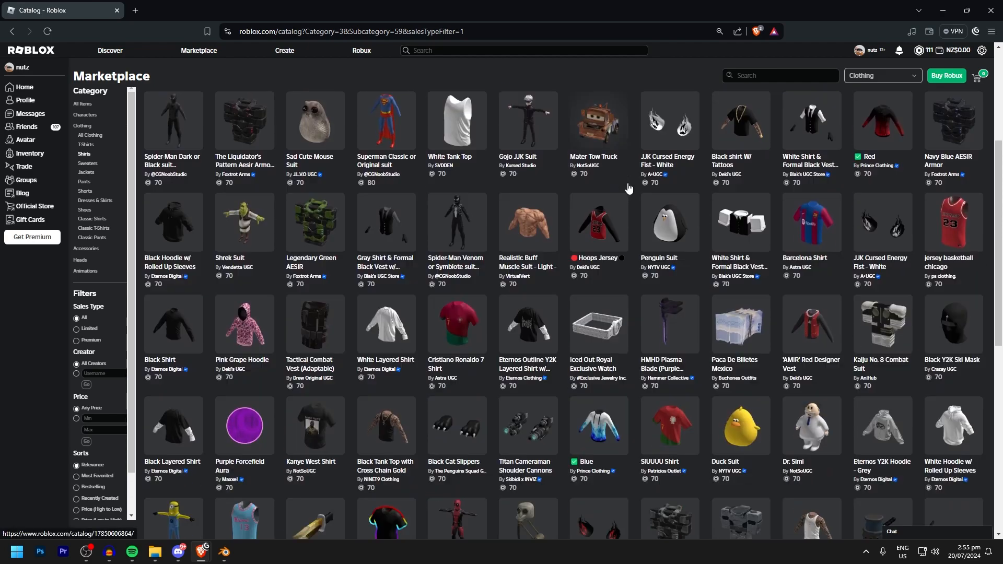
scroll(down, 3)
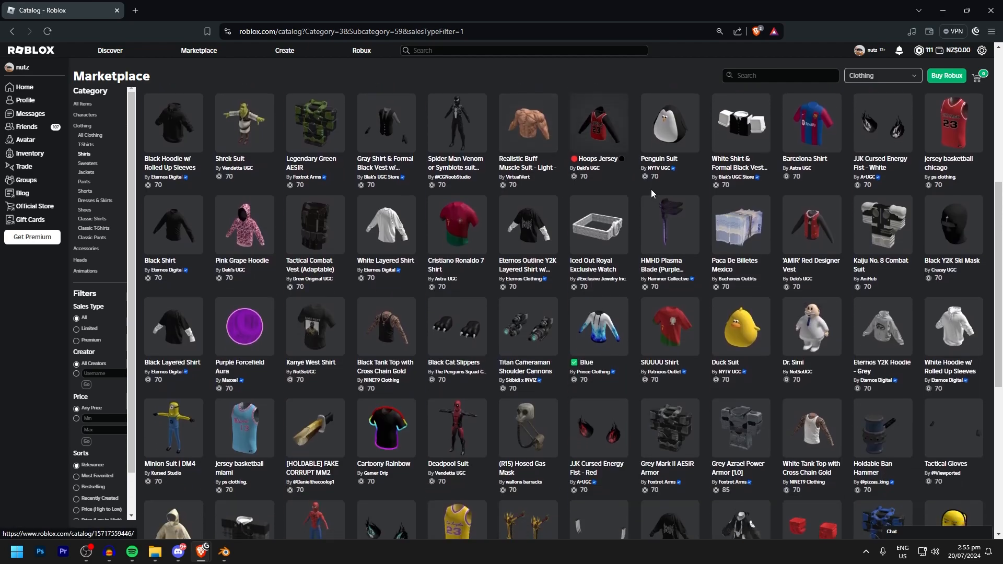
scroll(down, 3)
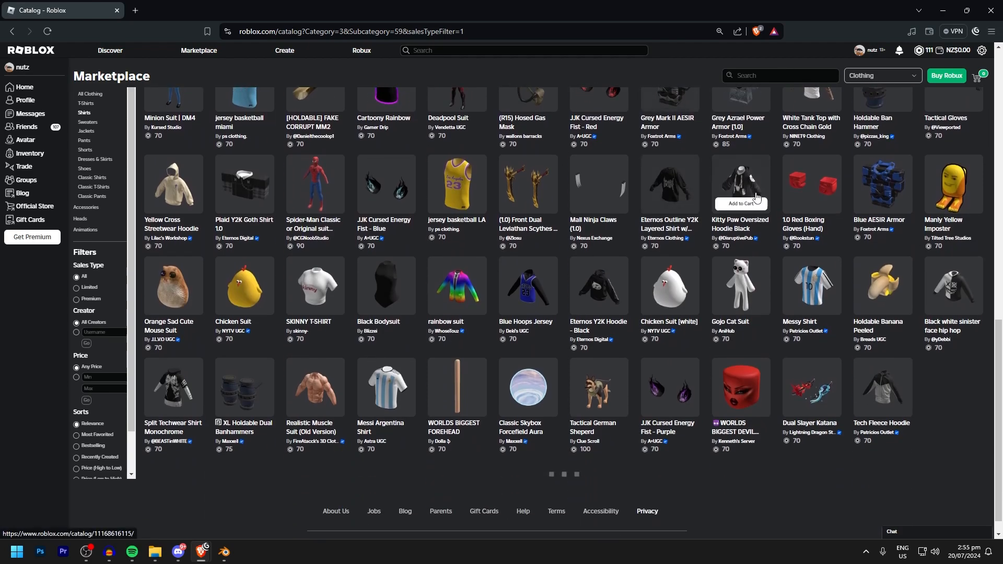
click(881, 185)
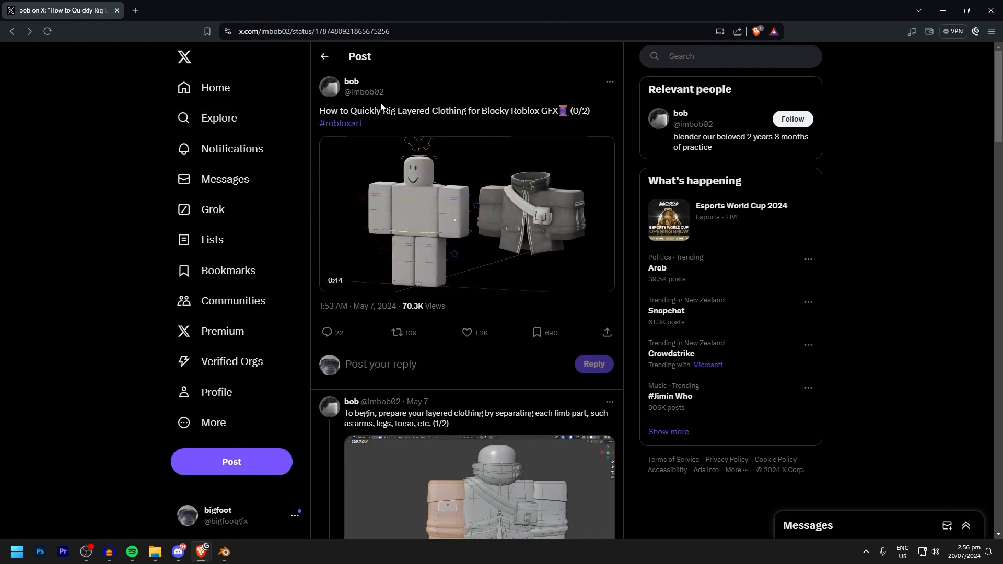
Step: Check the author's profile and pinned commission sheet, then play the layered-clothing rigging video
click(351, 82)
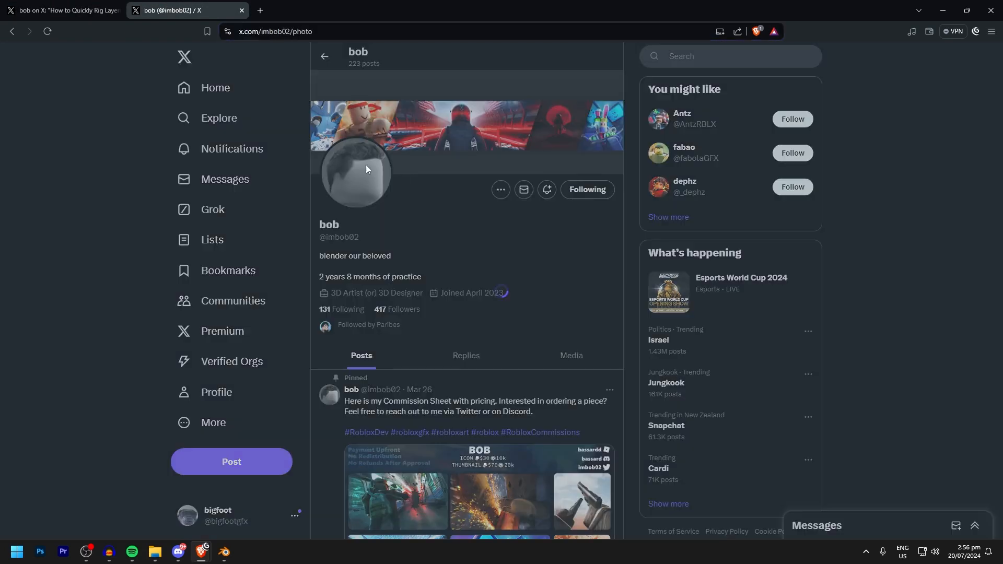
click(467, 486)
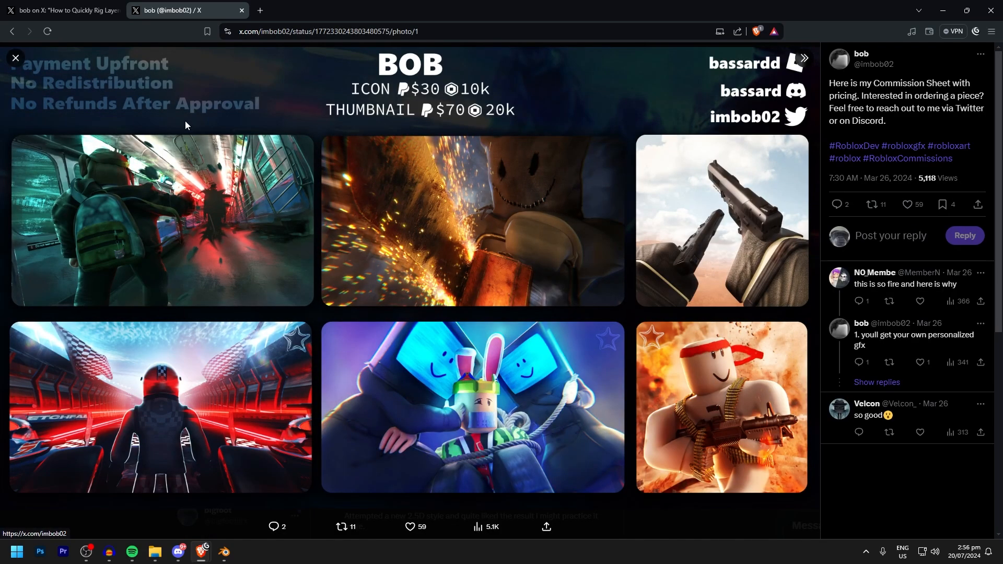
click(57, 10)
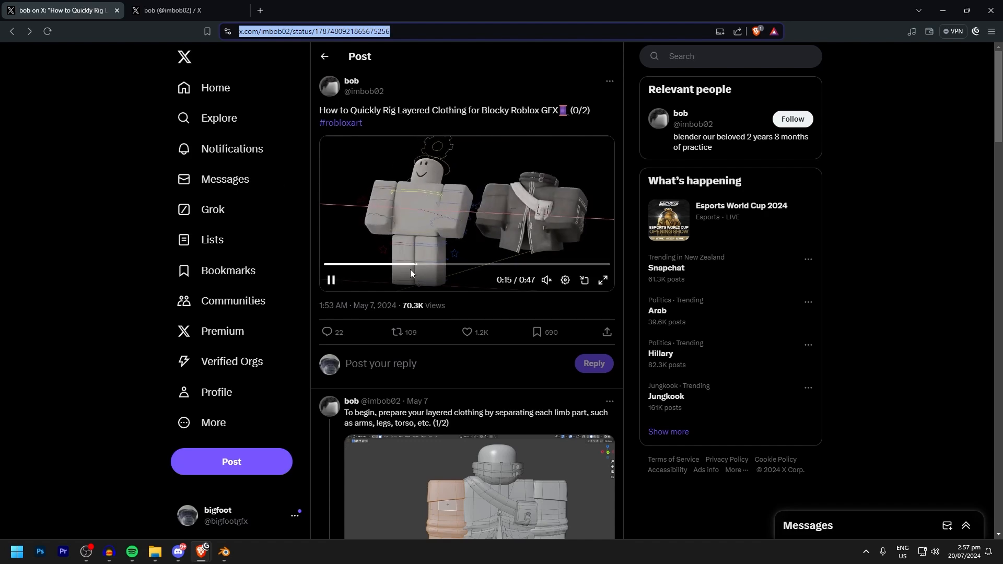
click(223, 553)
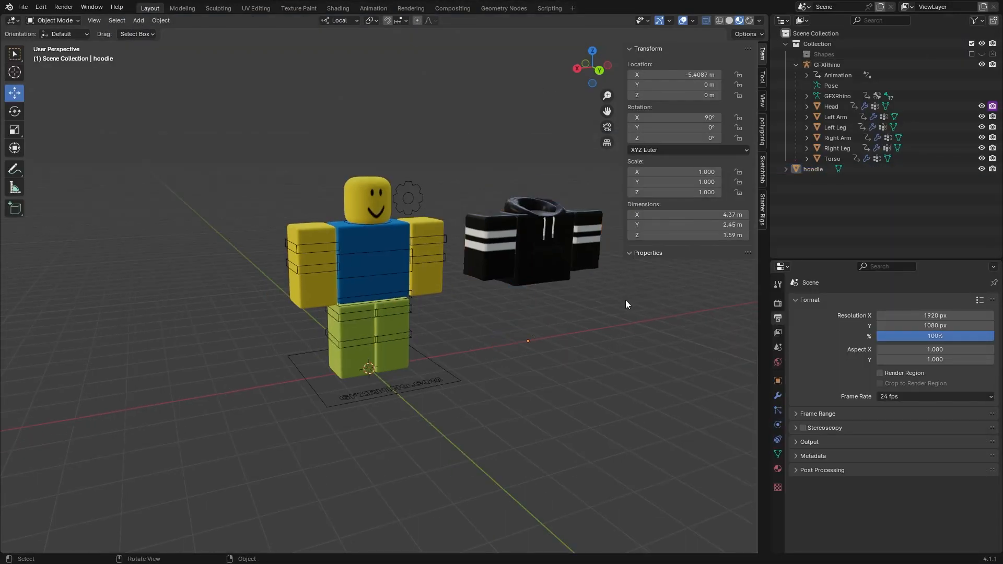
Step: Frame the striped hoodie beside the blocky rig and select it for mesh editing
right_click(531, 238)
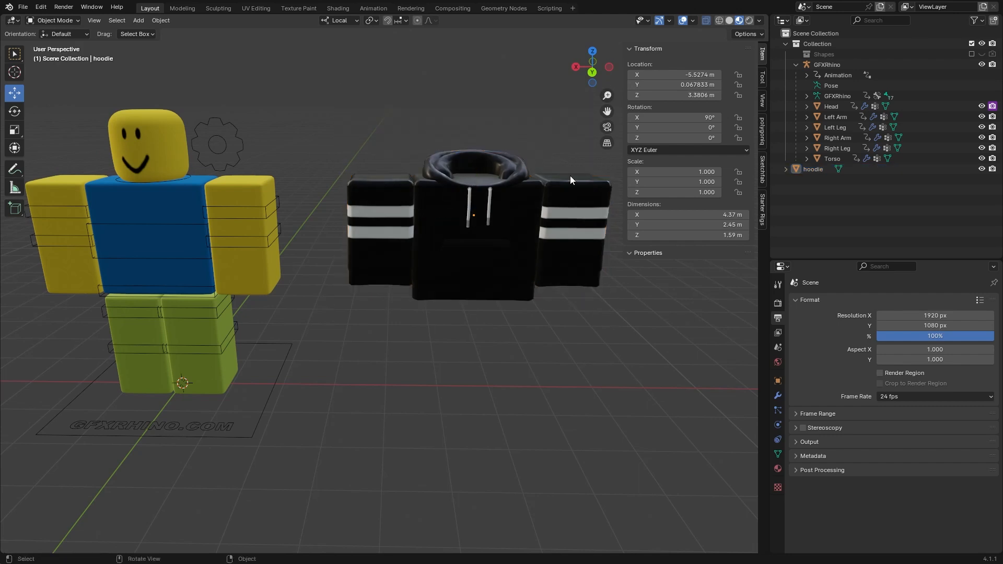
click(476, 230)
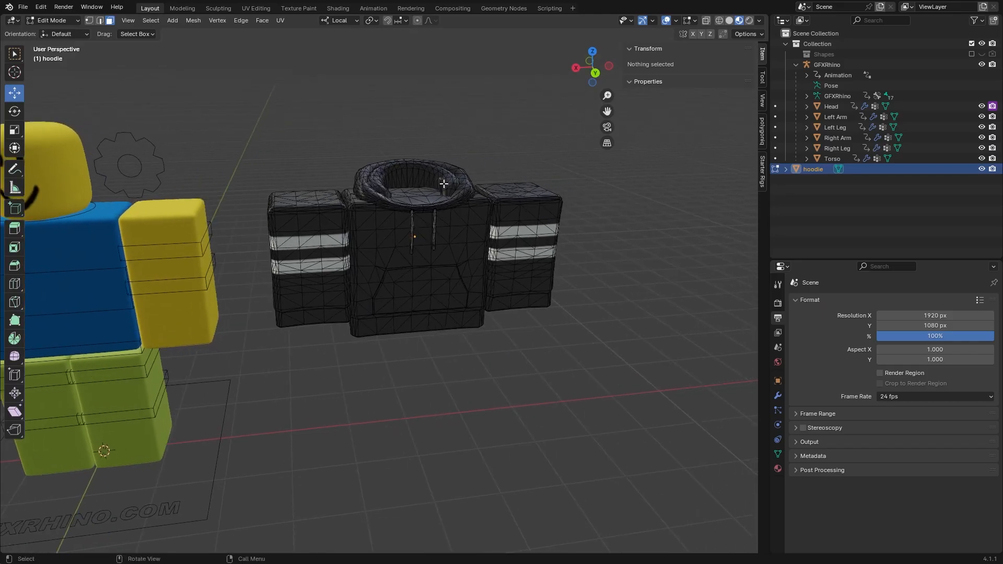
Step: Merge all hoodie vertices by distance and separate one sleeve into hoodie.001
key(a)
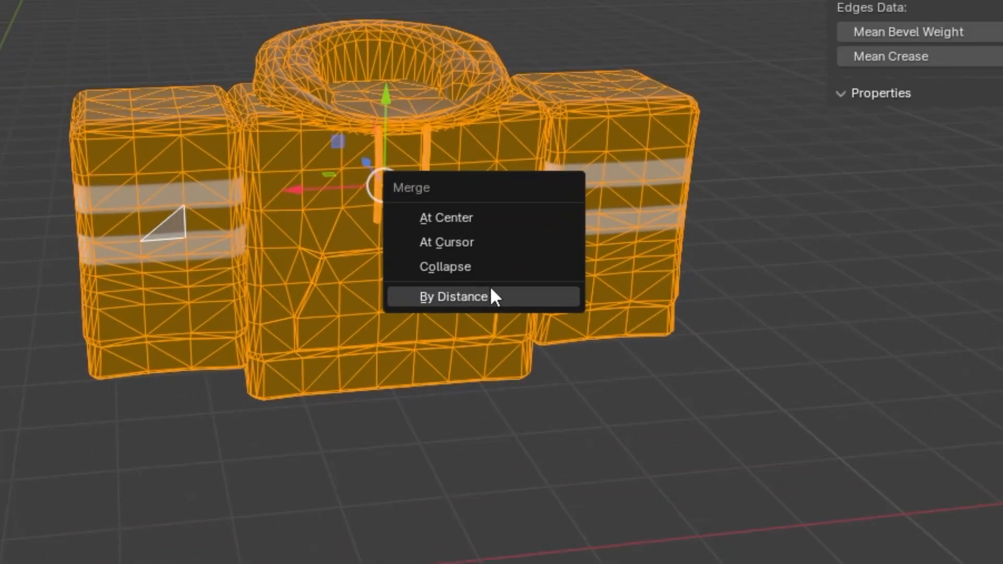
click(454, 297)
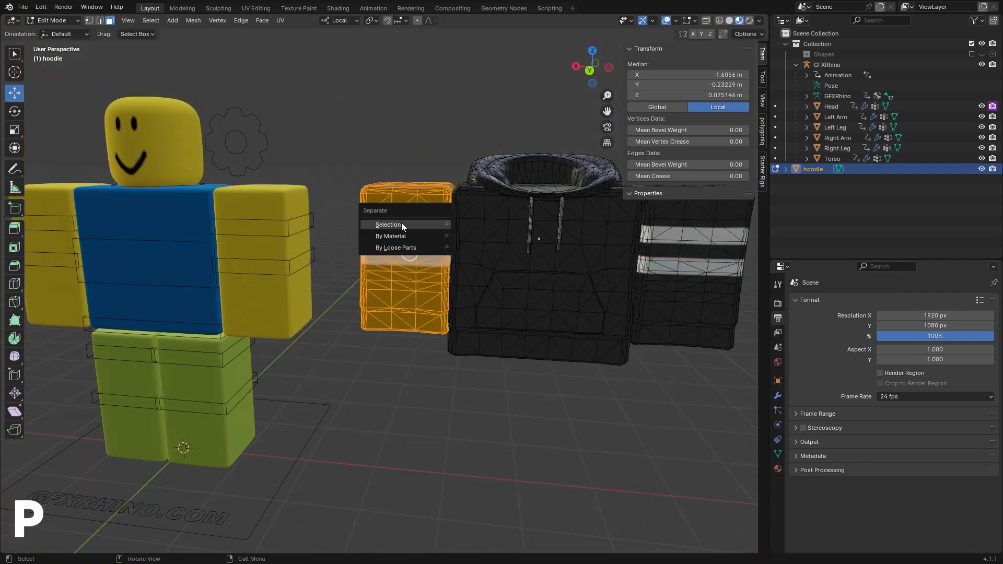
click(389, 225)
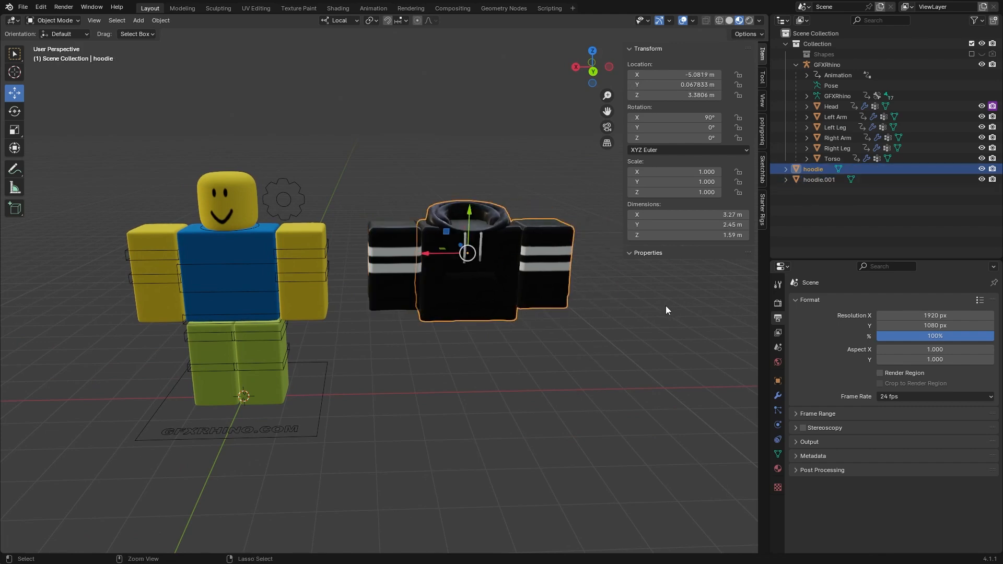
Step: Separate the right sleeve's faces into hoodie.002 so torso and both arms are distinct objects
click(667, 295)
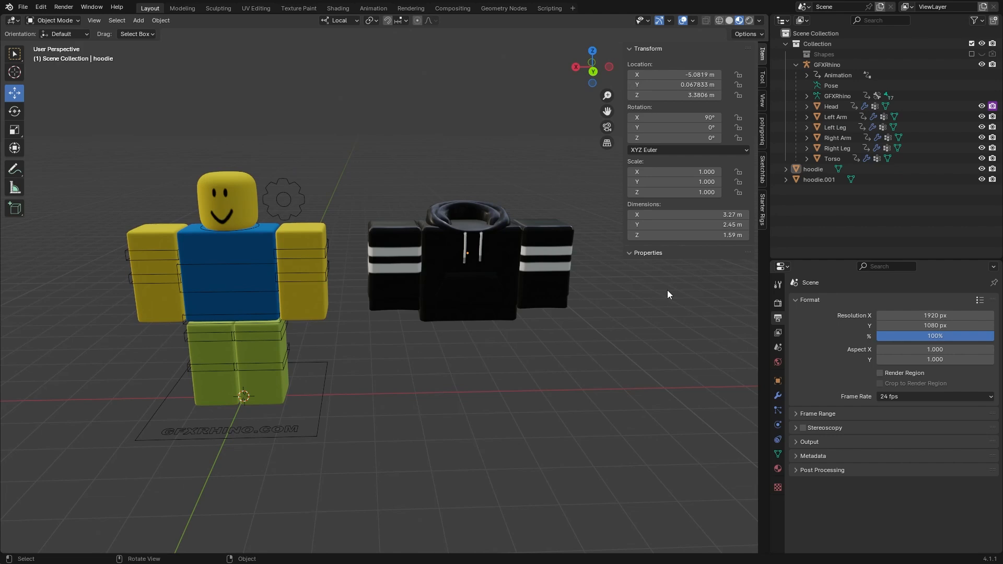
mouse_move(659, 303)
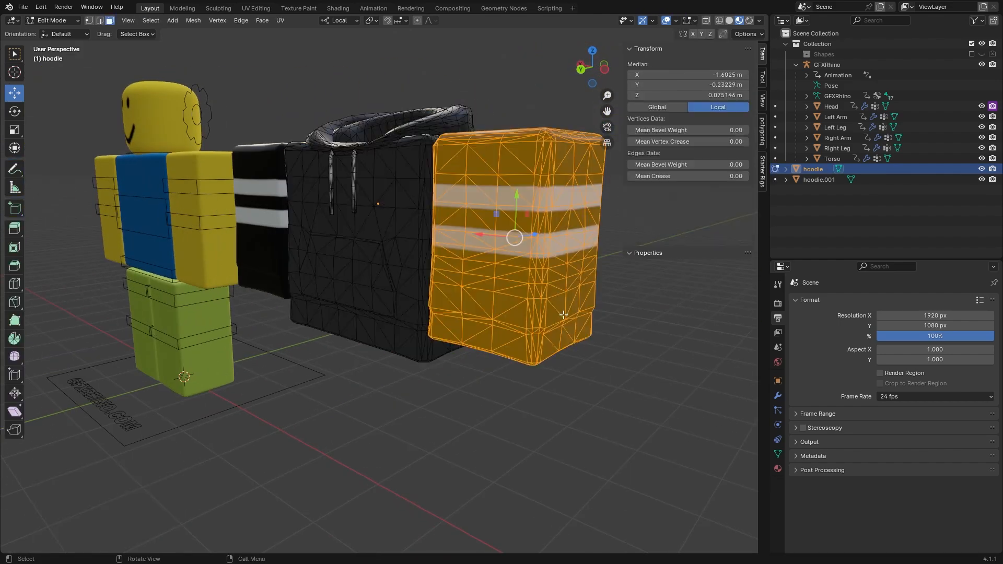
key(Tab)
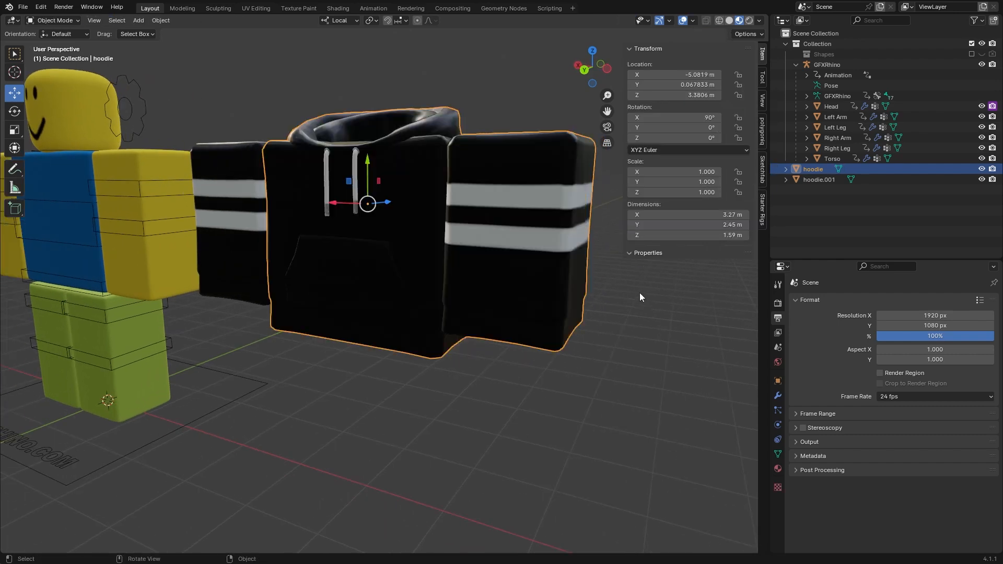
mouse_move(537, 252)
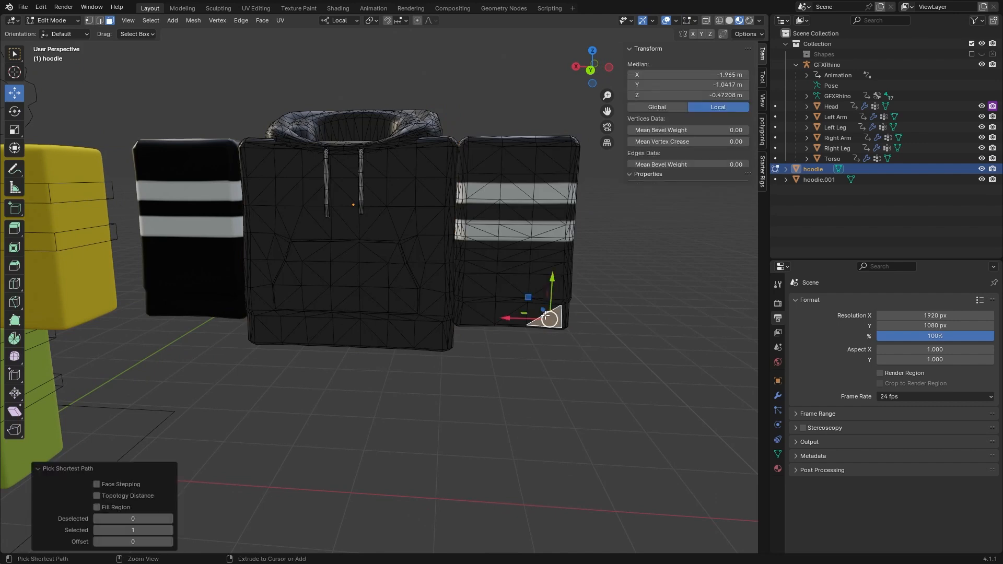
click(510, 148)
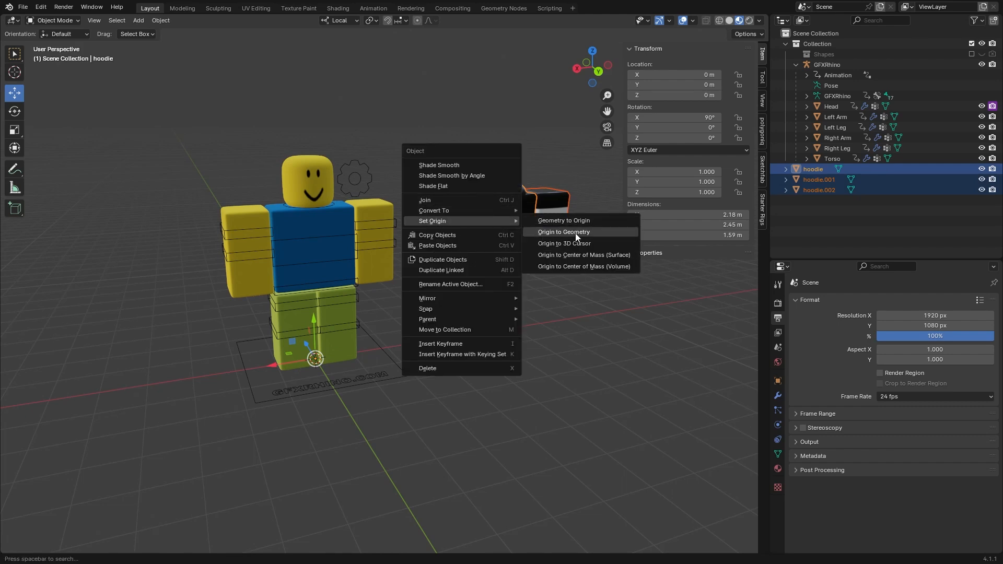
Step: Set each hoodie piece's origin to its own geometry
click(562, 232)
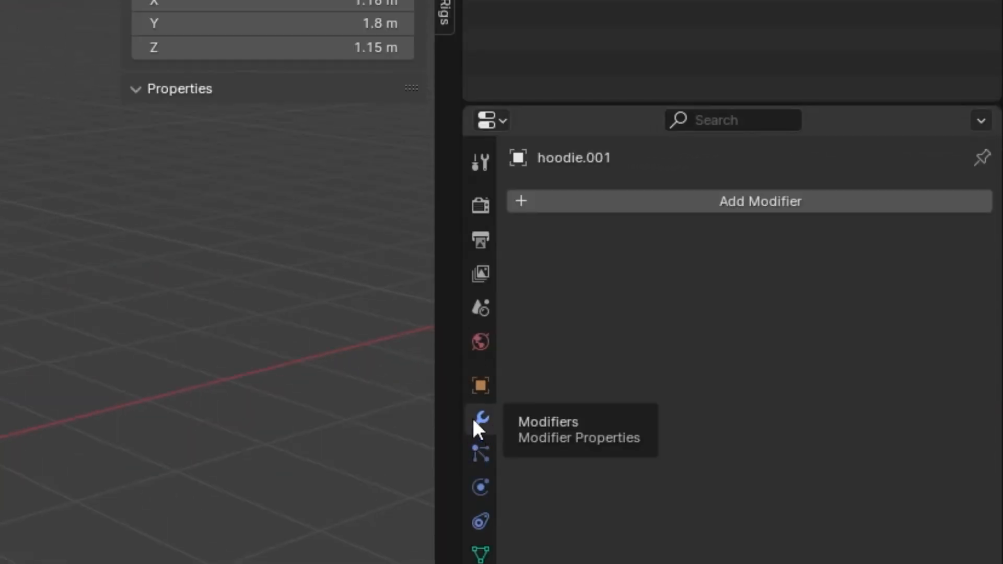
Step: Add a Surface Deform modifier to hoodie.001 targeting the rig's Right Arm
click(760, 201)
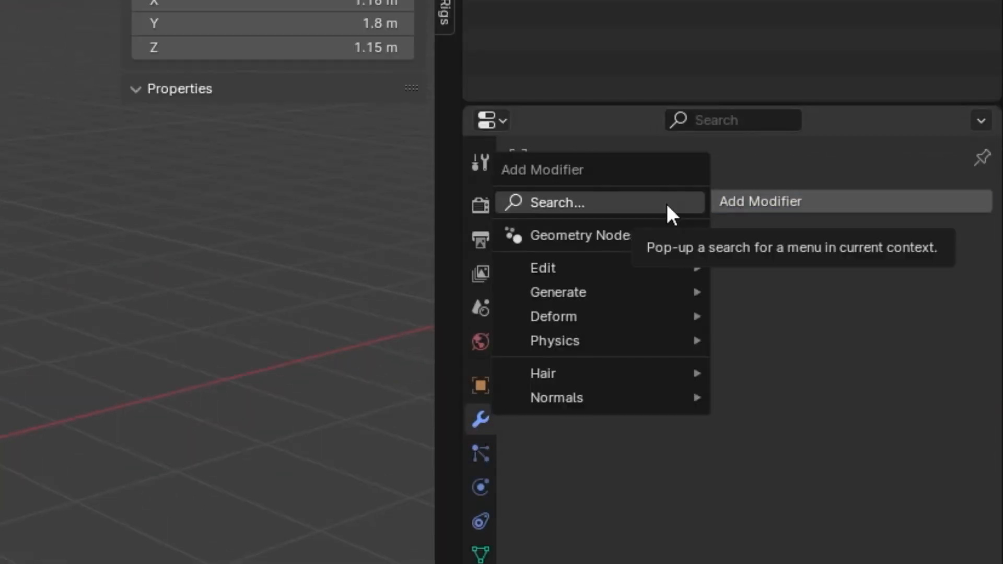
text(su)
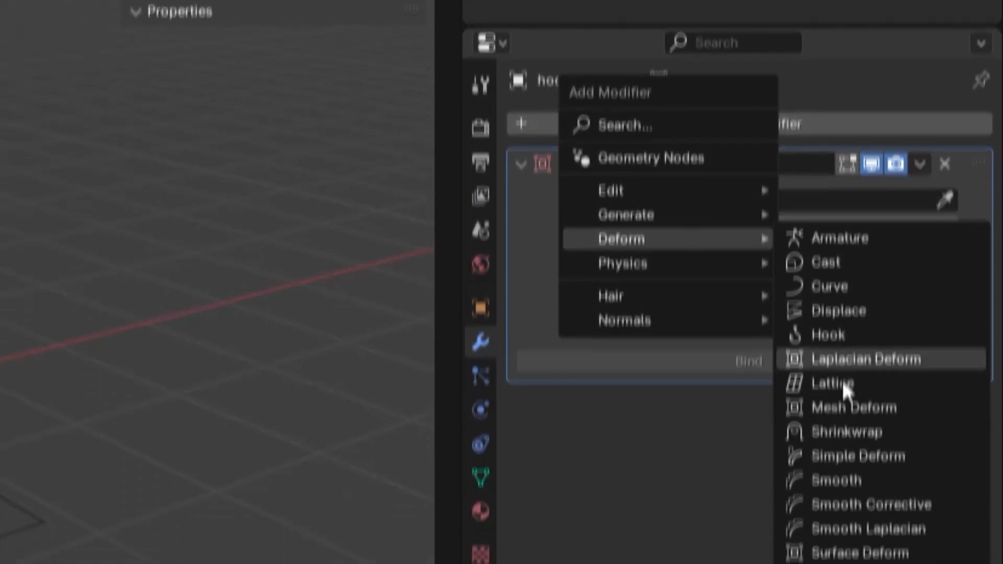
click(860, 553)
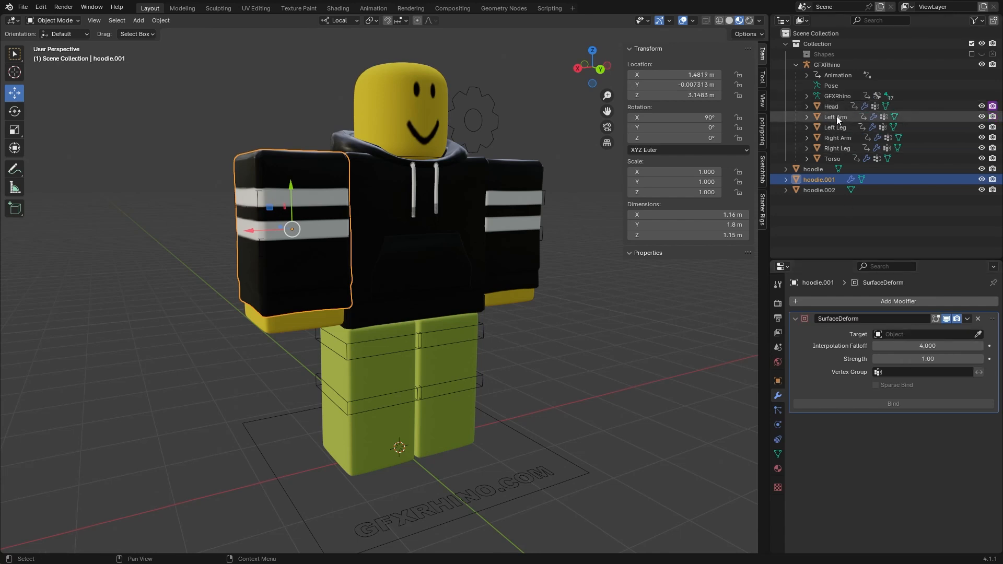
mouse_move(838, 137)
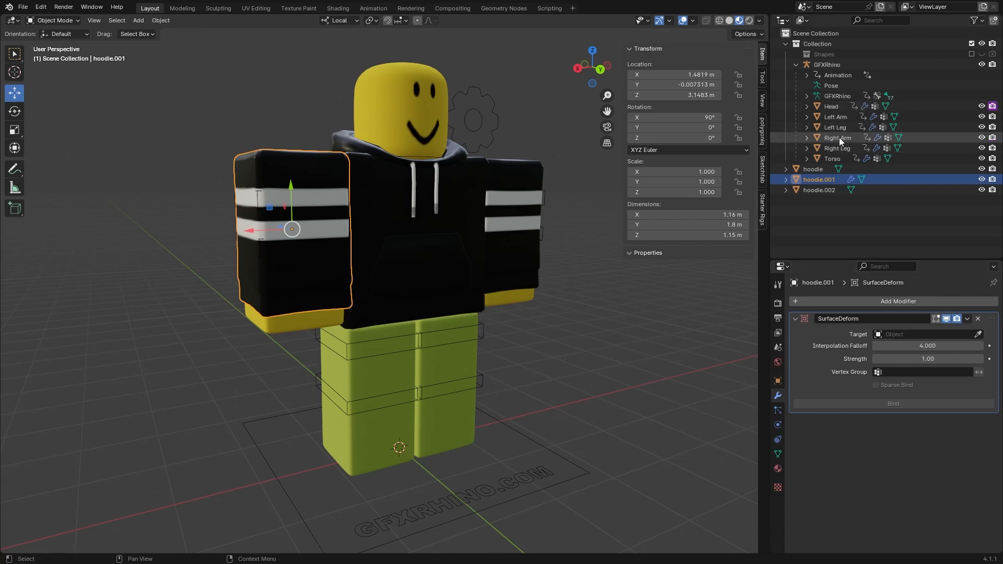
mouse_move(482, 204)
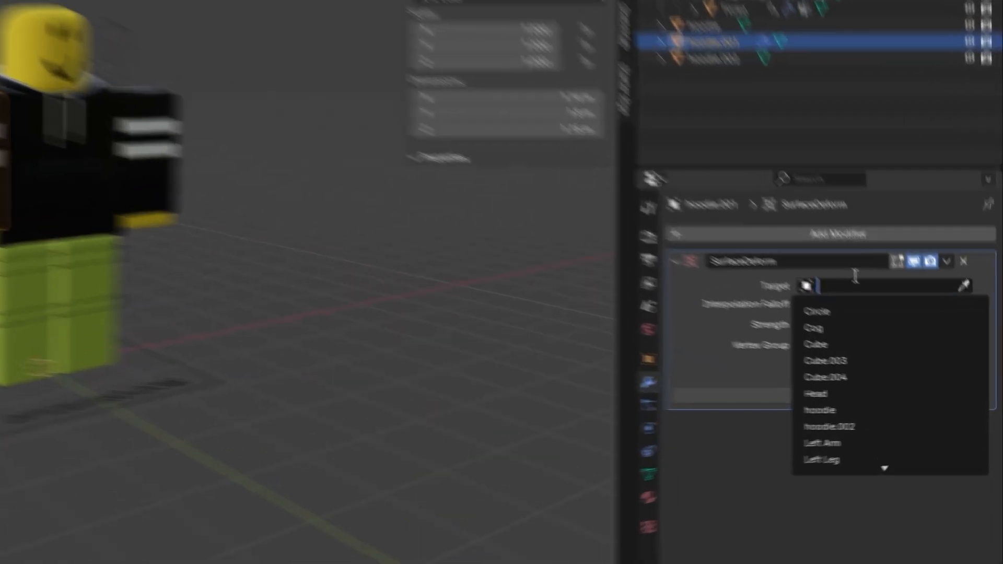
text(rgh)
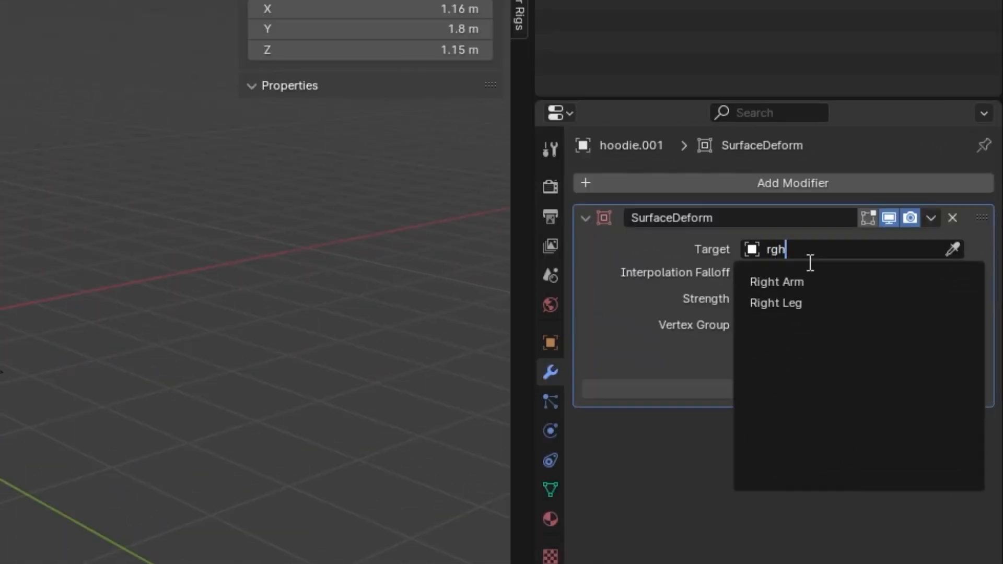
mouse_move(776, 281)
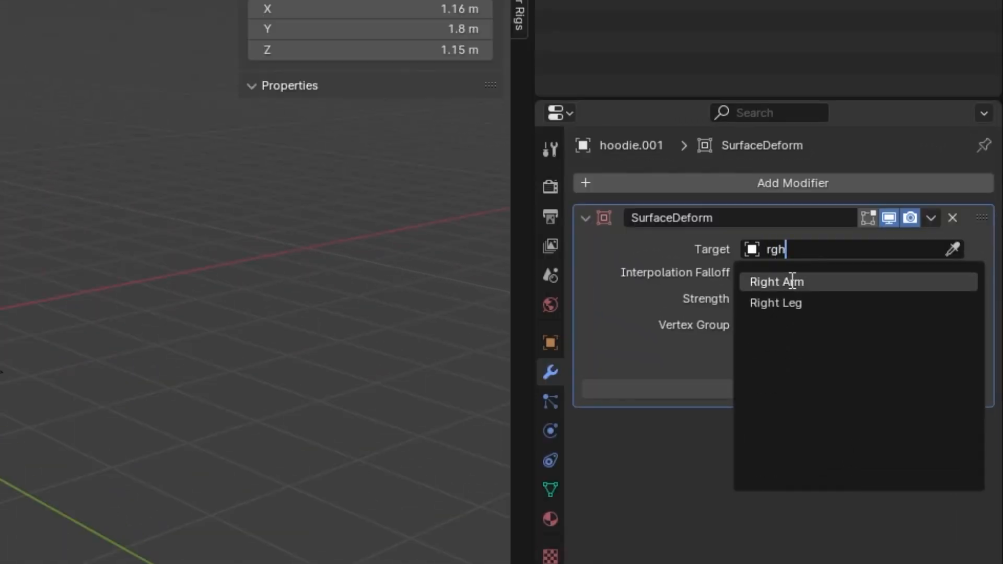
click(773, 281)
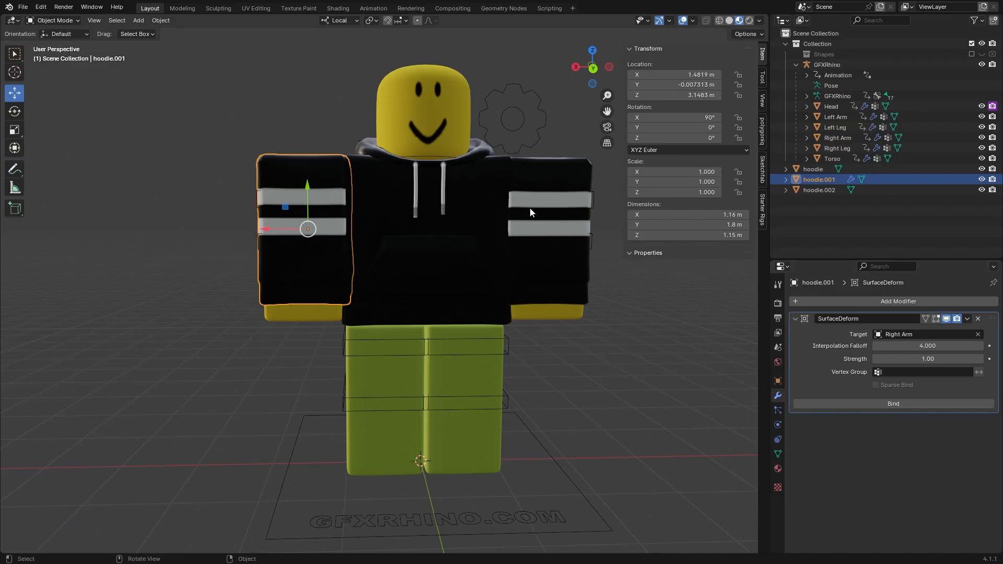
Step: Copy the Surface Deform modifier to hoodie and hoodie.002 and retarget the torso piece to Torso
click(812, 169)
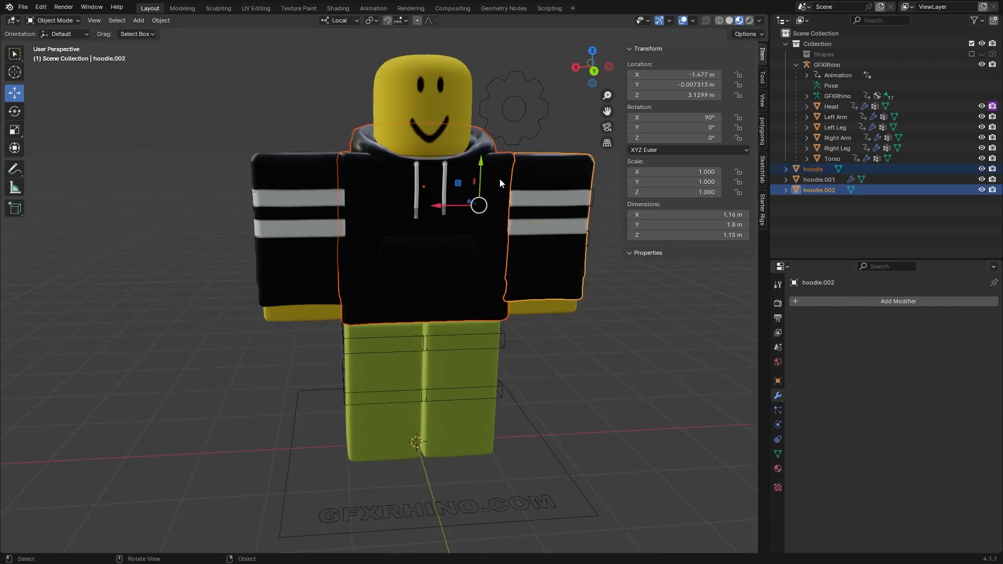
click(813, 170)
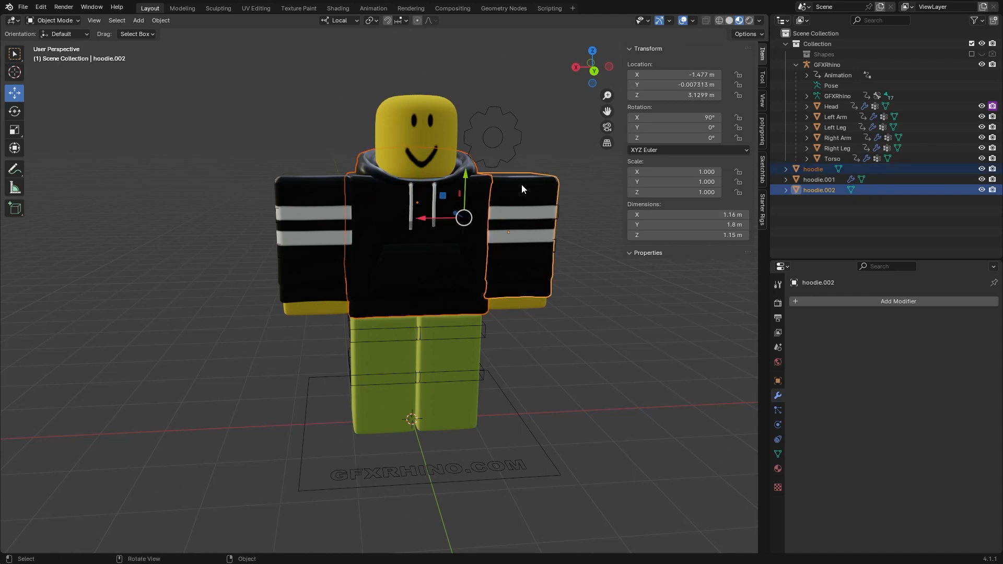
click(819, 178)
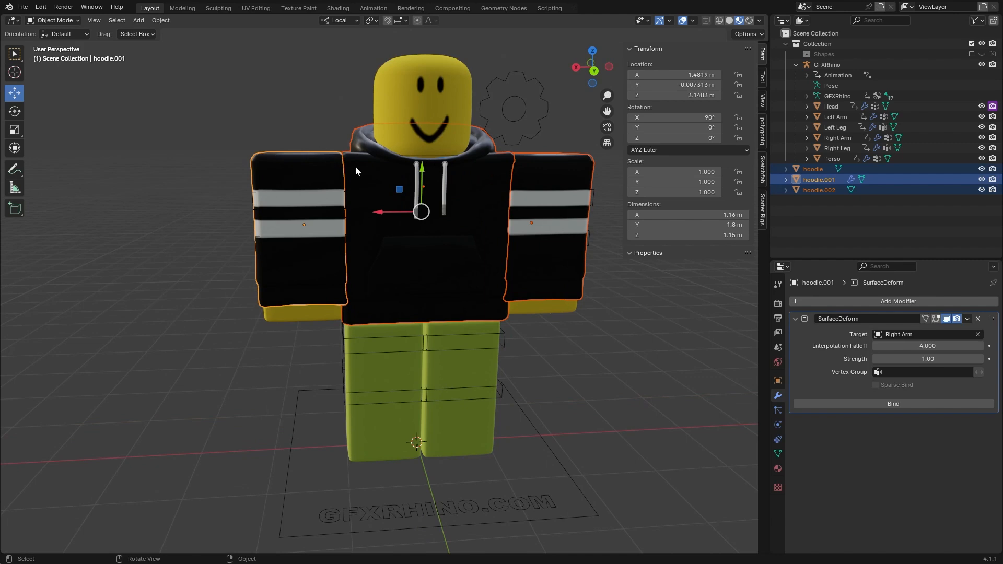
mouse_move(868, 358)
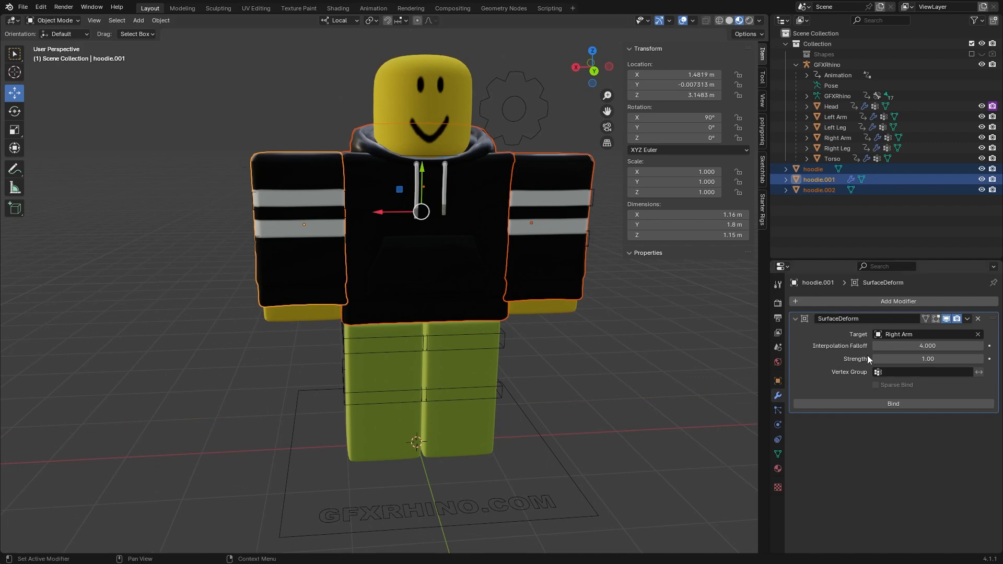
mouse_move(322, 192)
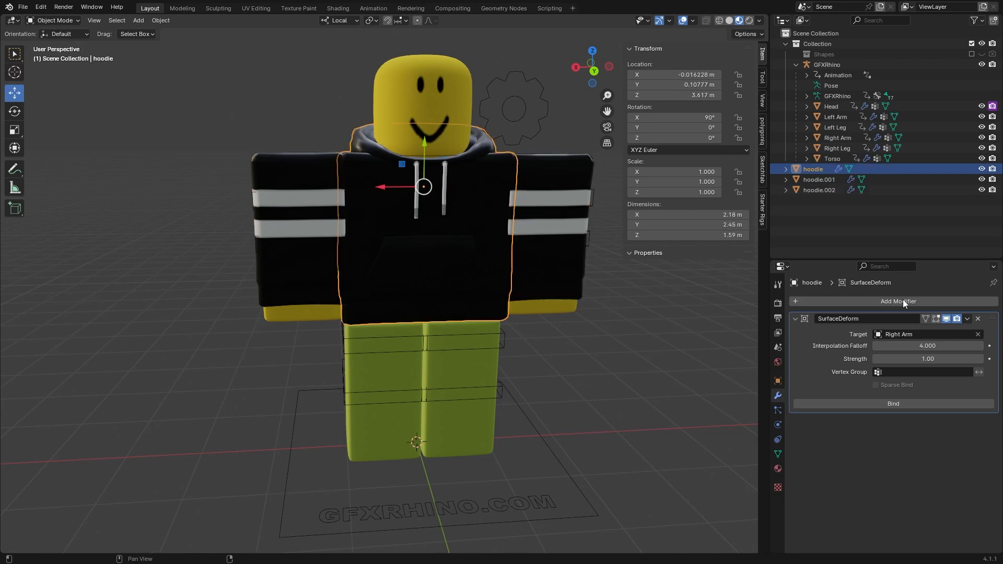
click(928, 334)
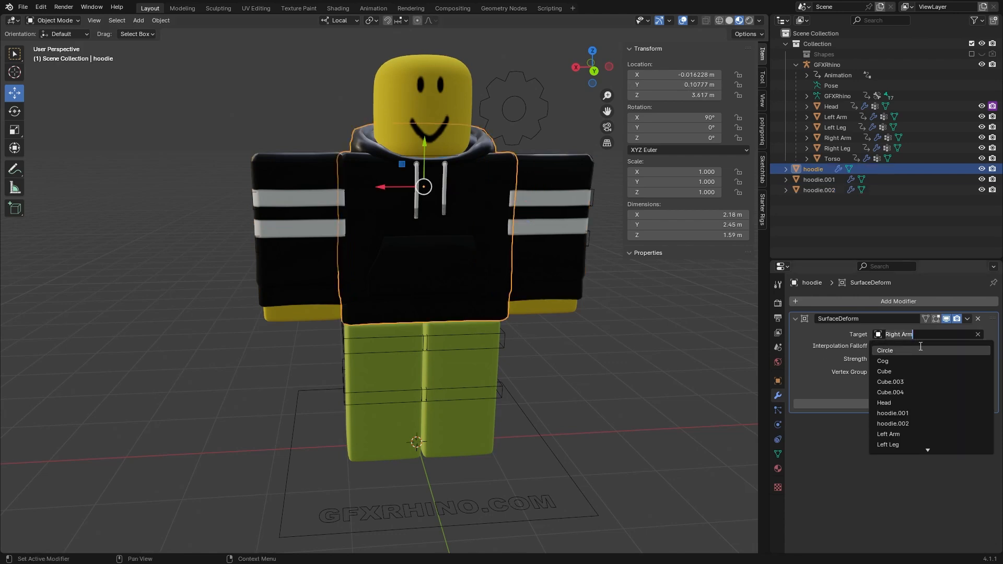
text(to)
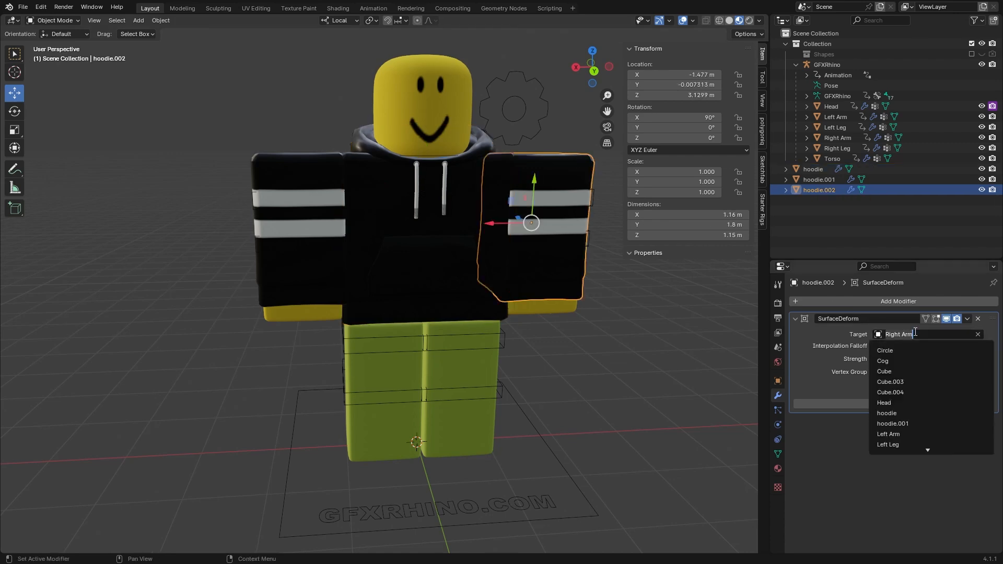
Step: Bind hoodie.002 to Left Arm and select the character rig for posing
click(888, 433)
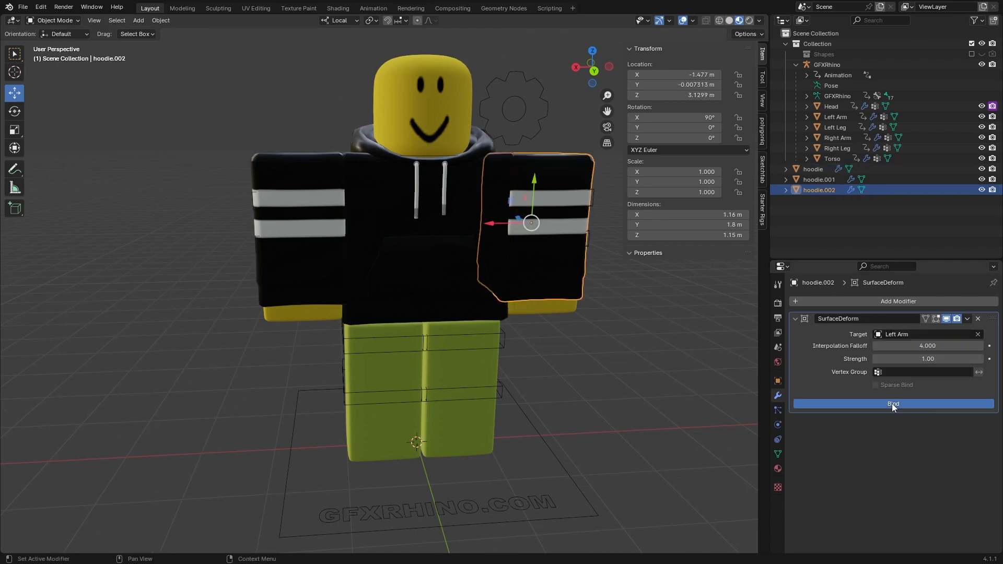
click(893, 404)
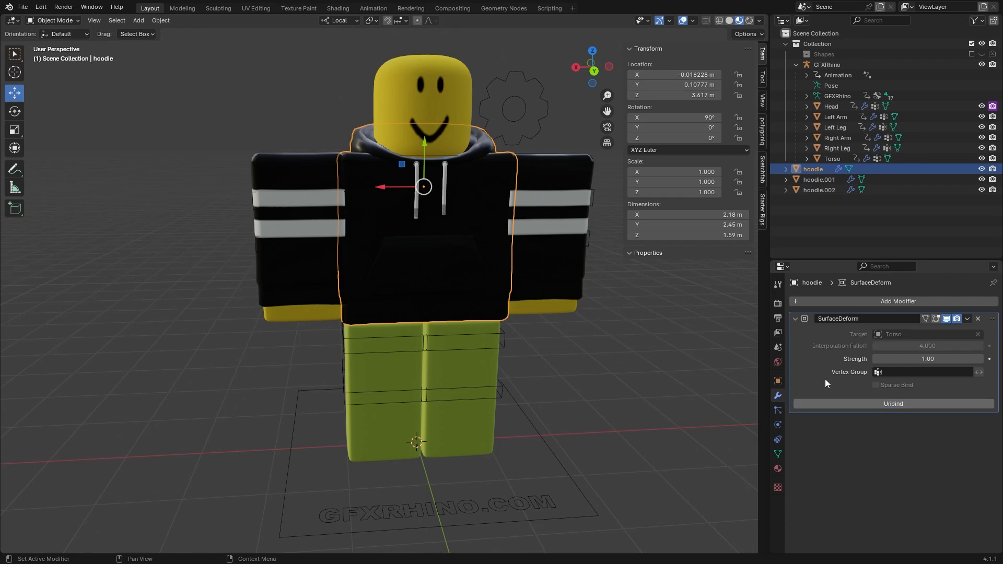
click(817, 179)
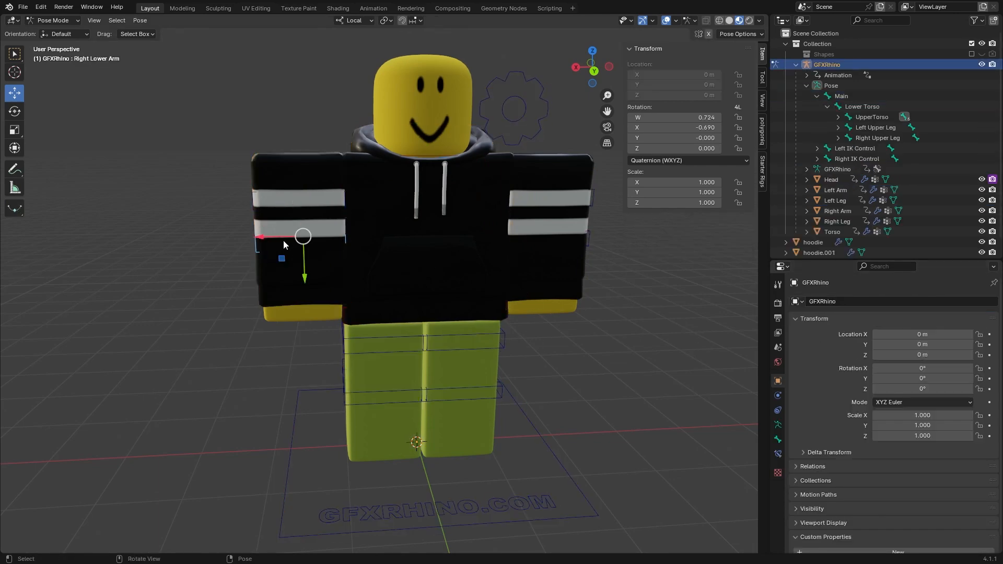
Step: Rotate the upper arm bones to confirm the hoodie sleeves follow the posed limbs
key(r)
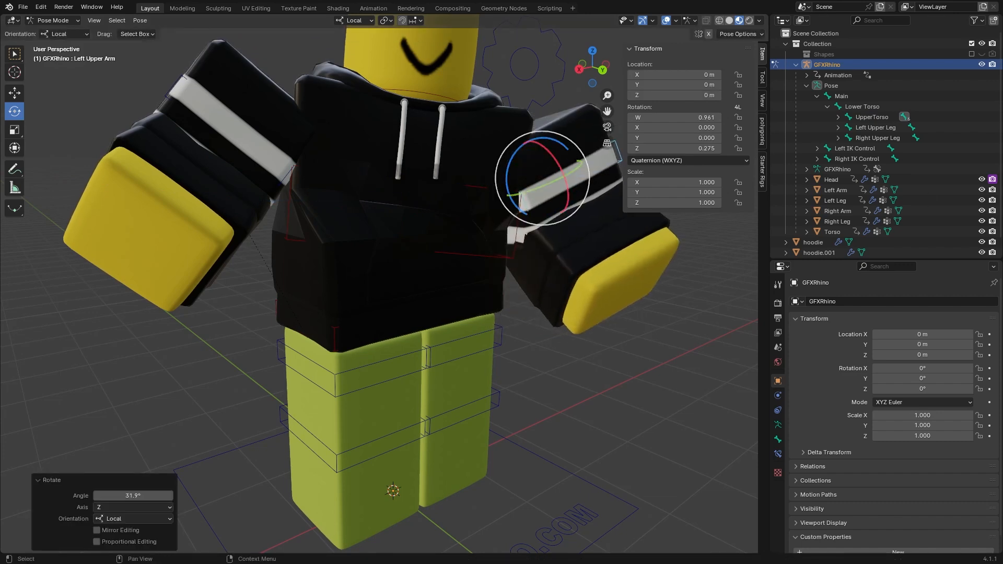
mouse_move(992, 210)
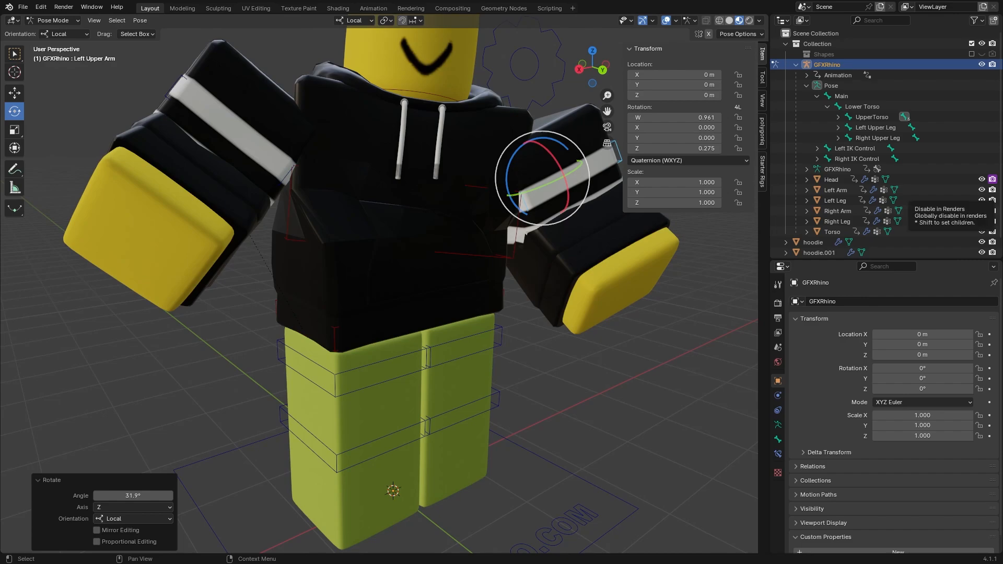